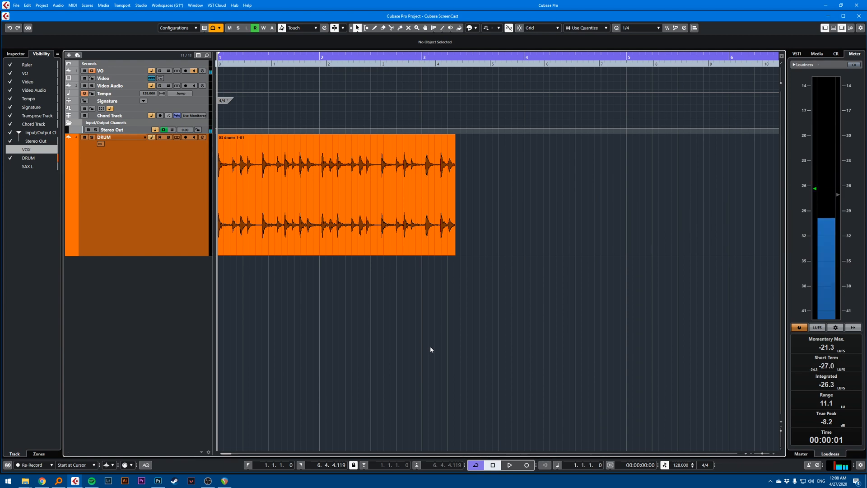
pyautogui.moveTo(431, 343)
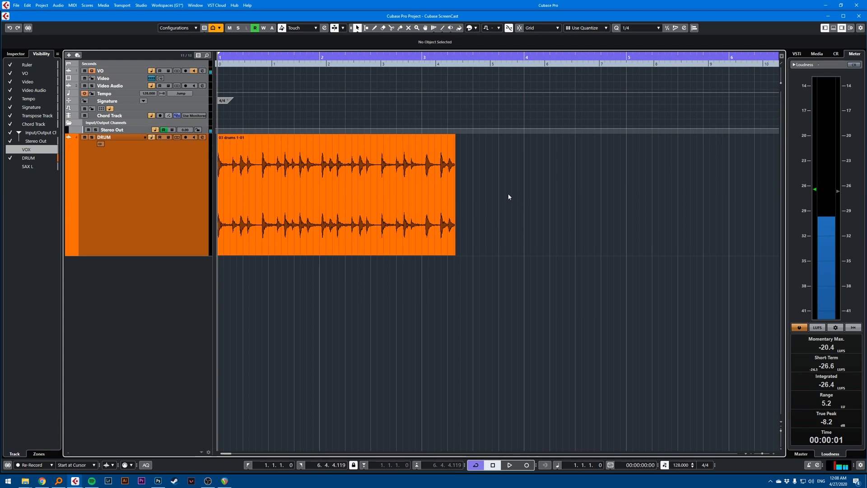
# Select the '03 drums 1-01' audio event on the DRUM track
pyautogui.click(332, 194)
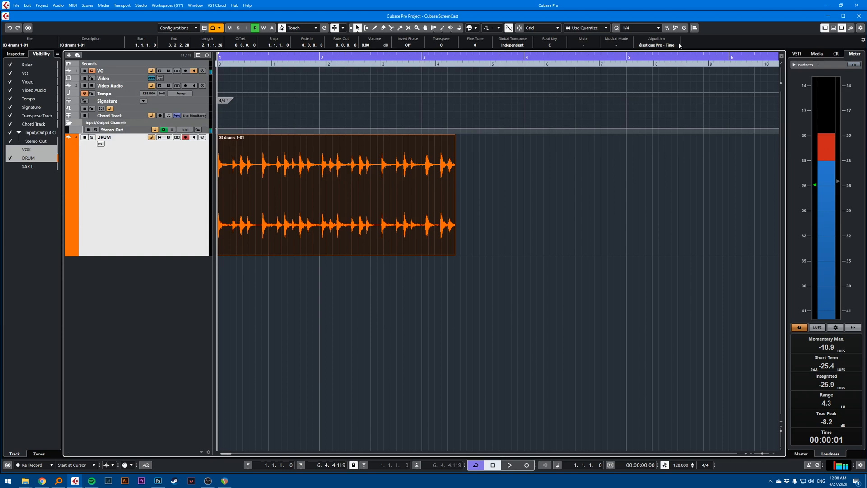
# Change the event's Algorithm in the info line to élastique Pro - Tape
pyautogui.click(655, 45)
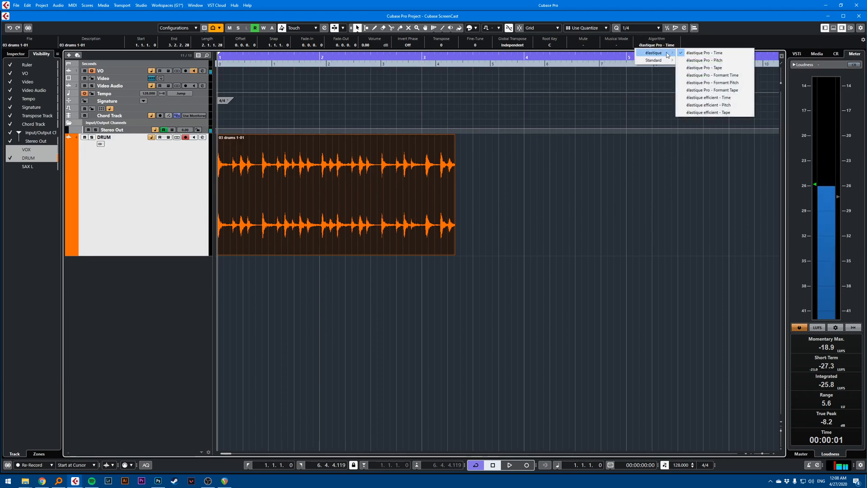
pyautogui.moveTo(704, 67)
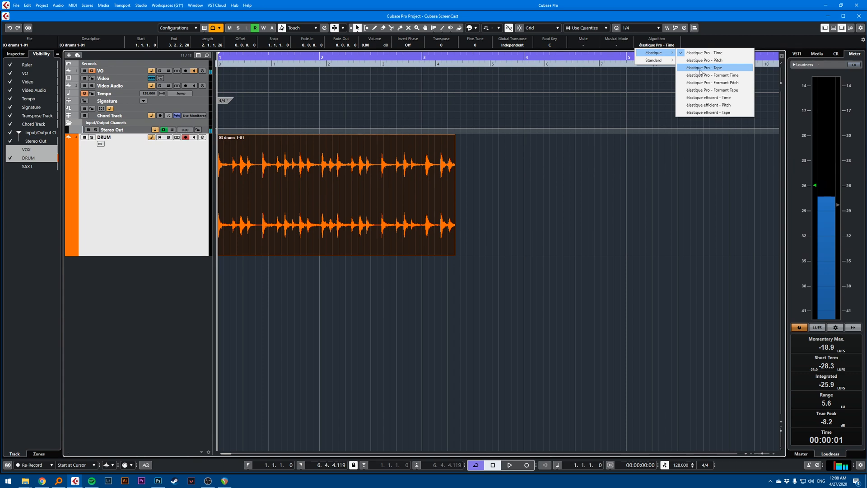
pyautogui.click(707, 68)
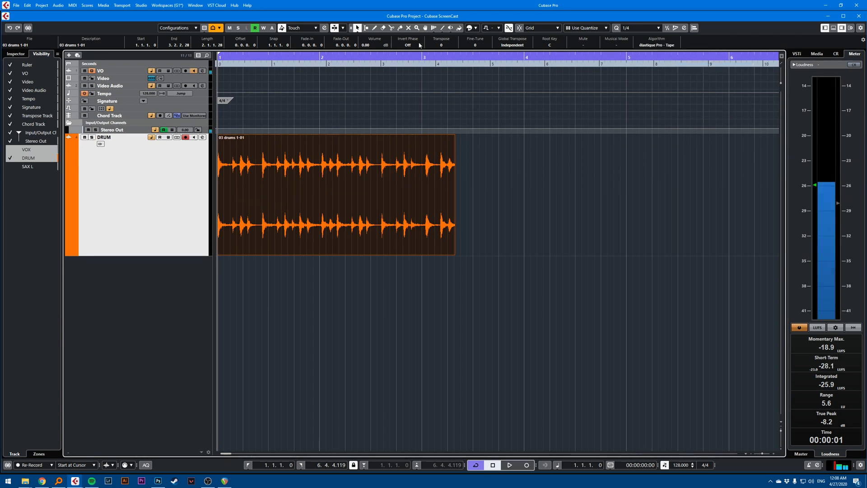
pyautogui.click(357, 27)
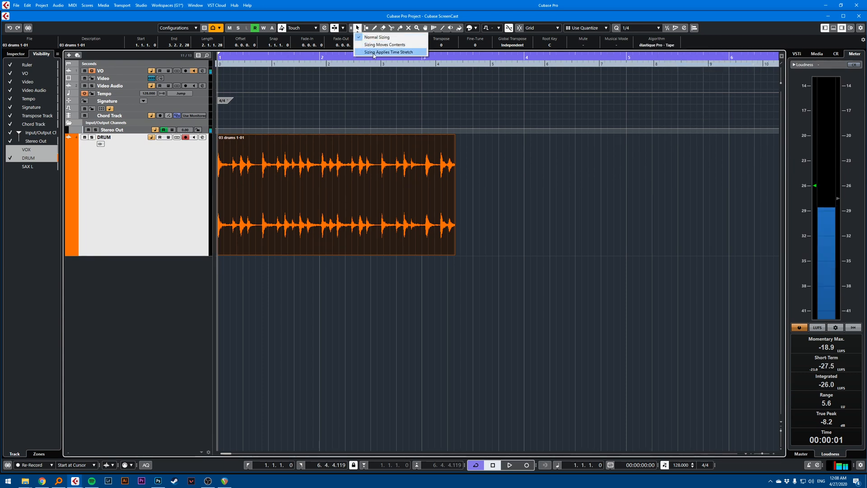
pyautogui.click(389, 51)
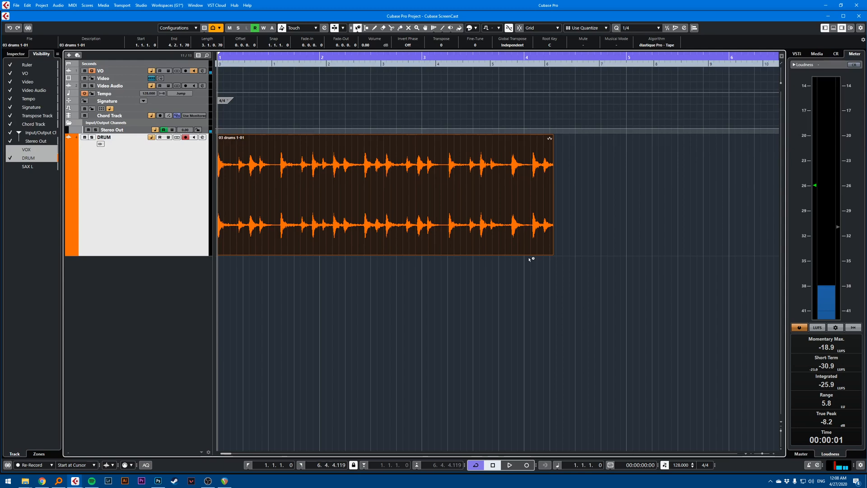
pyautogui.press('space')
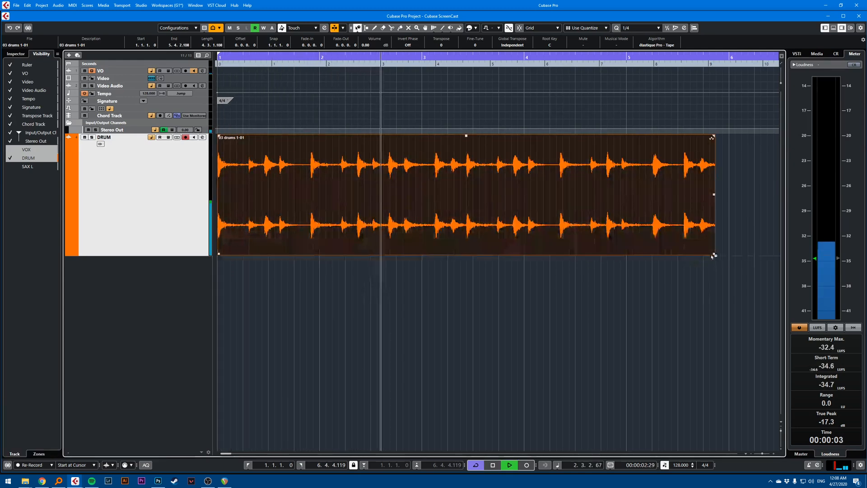
pyautogui.press('space')
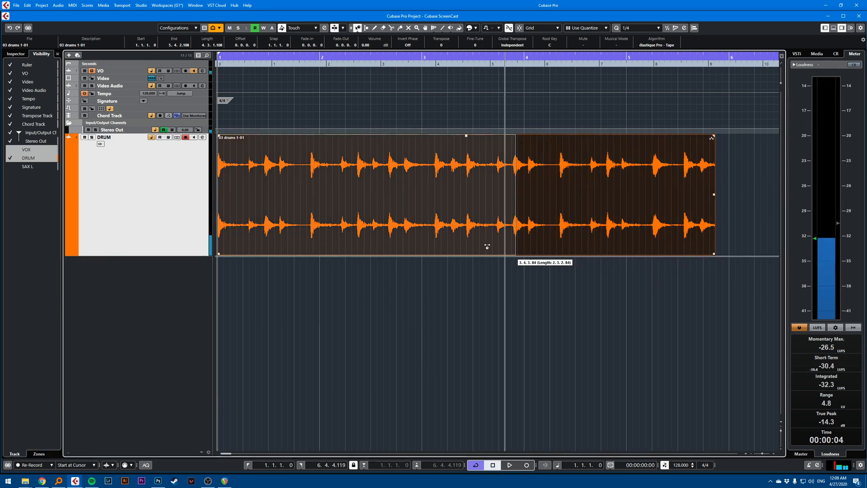
pyautogui.press('space')
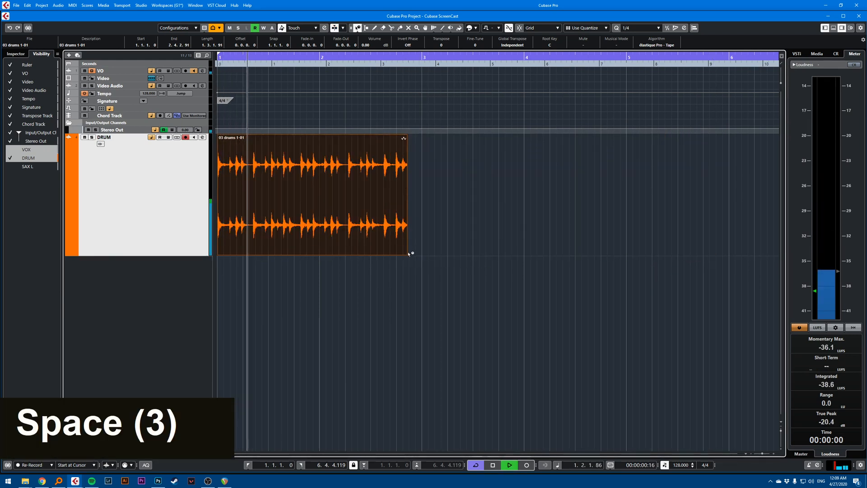
pyautogui.press('space')
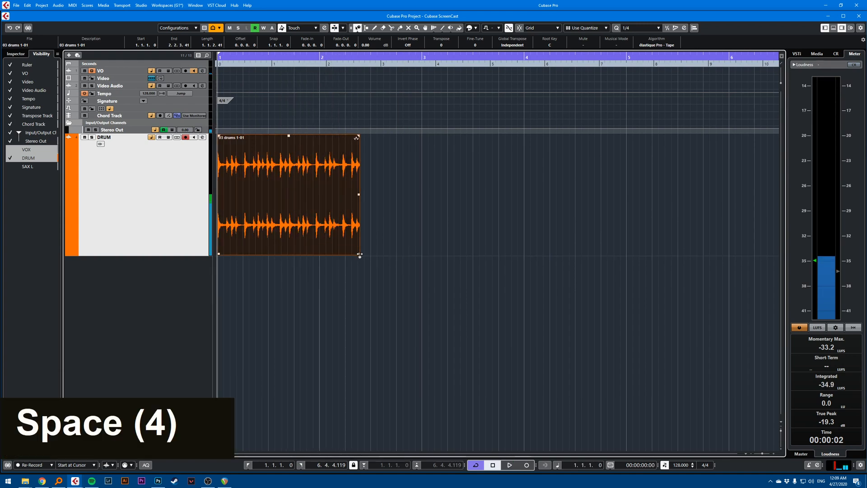
pyautogui.press('space')
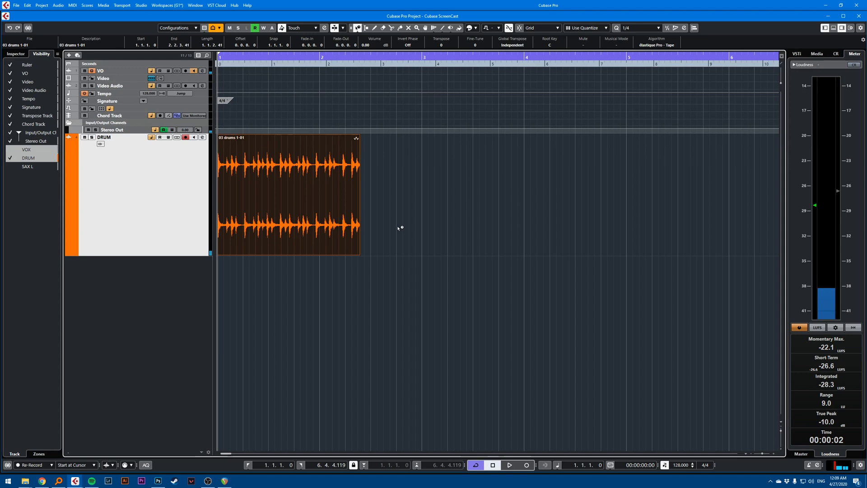
pyautogui.press('ctrl+z')
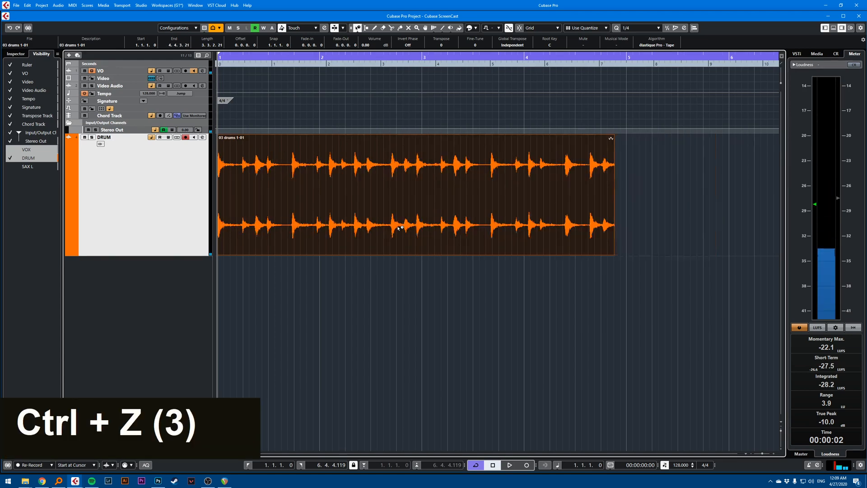
pyautogui.press('ctrl+z')
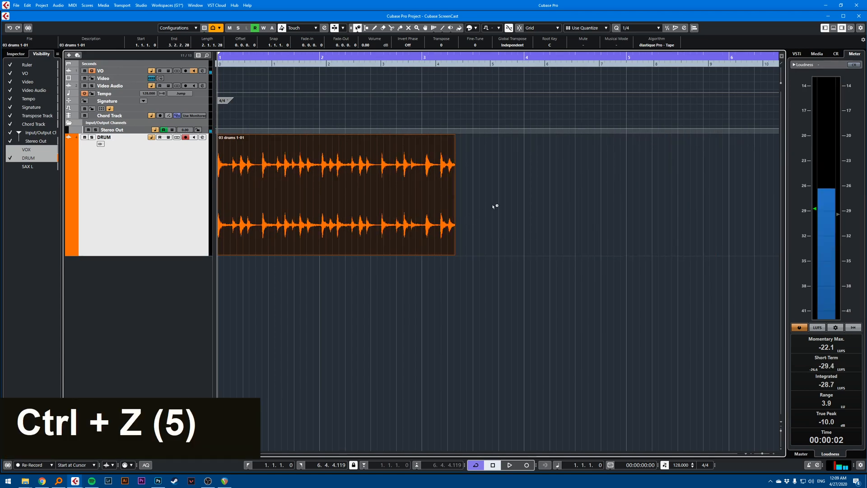
pyautogui.press('space')
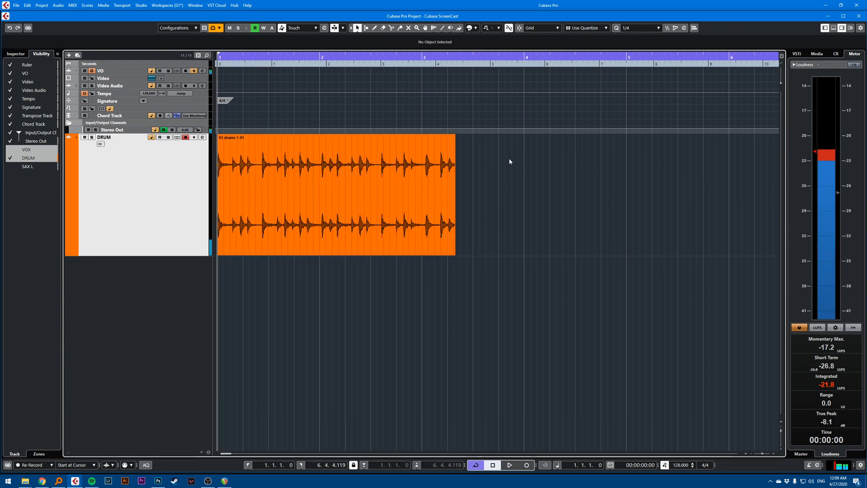
# Apply Processes > Pitch Shift to the '03 drums 1-01' event
pyautogui.rightClick(356, 174)
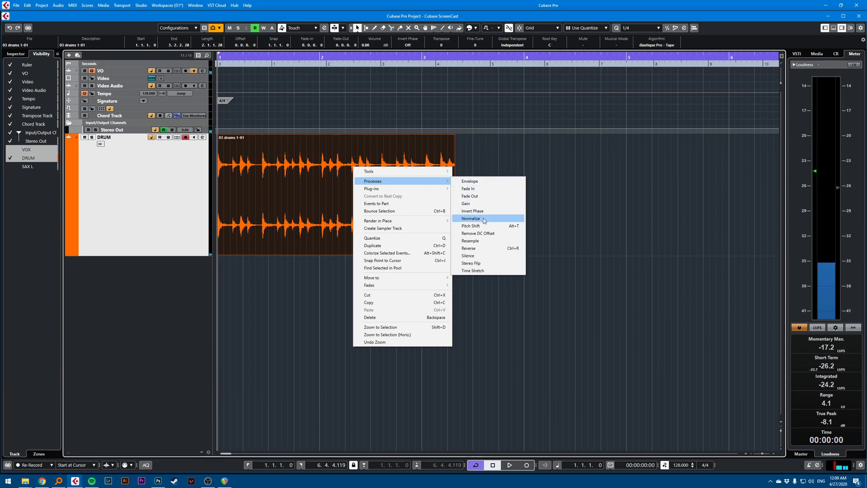
pyautogui.moveTo(489, 233)
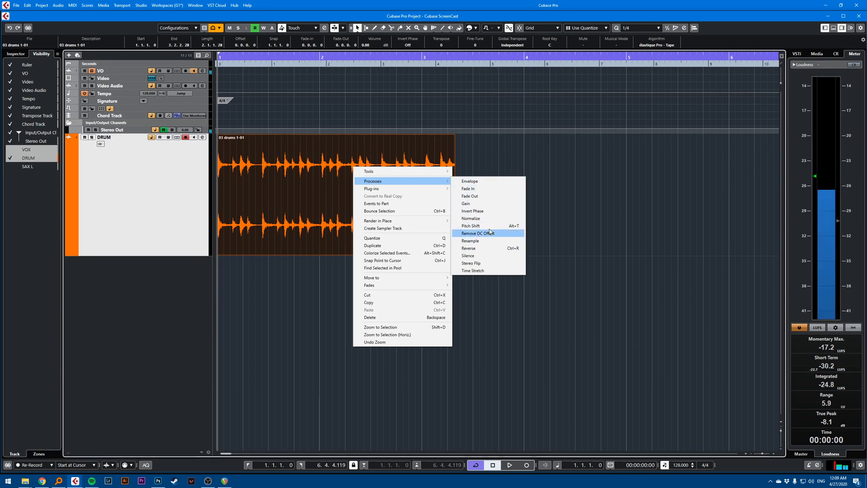
pyautogui.click(471, 226)
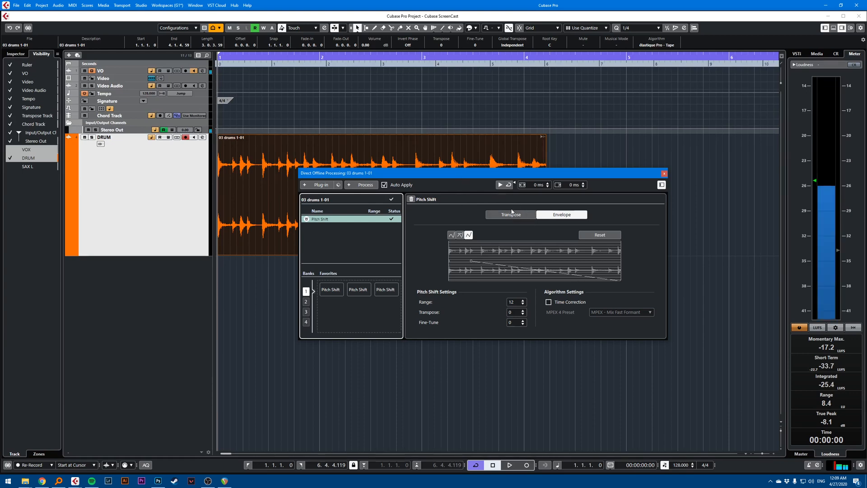
# Edit the Transpose amount, toggle Time Correction on and off, and audition the drums
pyautogui.click(509, 215)
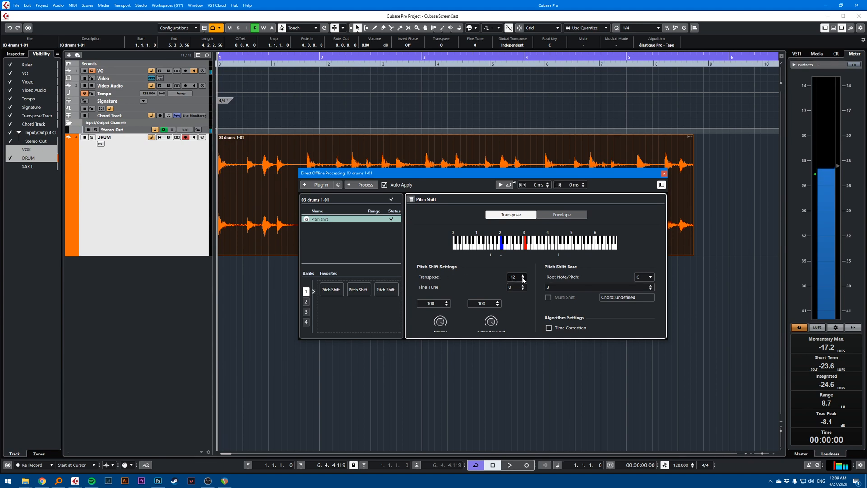
pyautogui.doubleClick(512, 277)
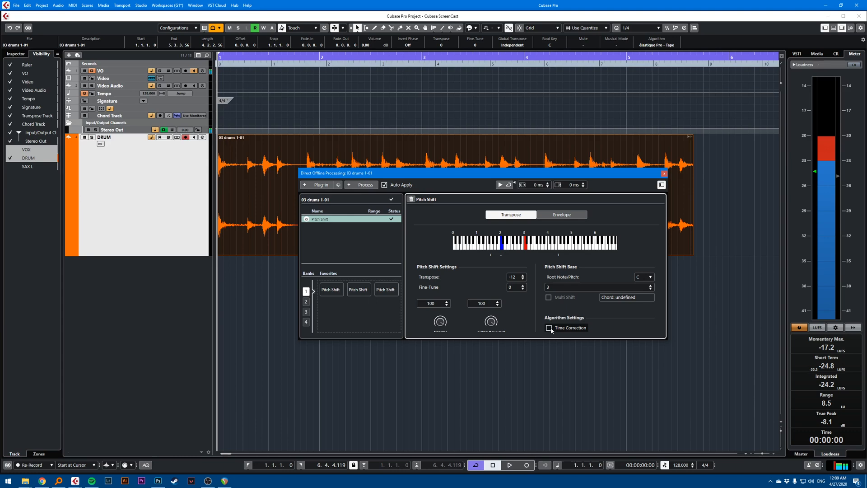
pyautogui.click(548, 328)
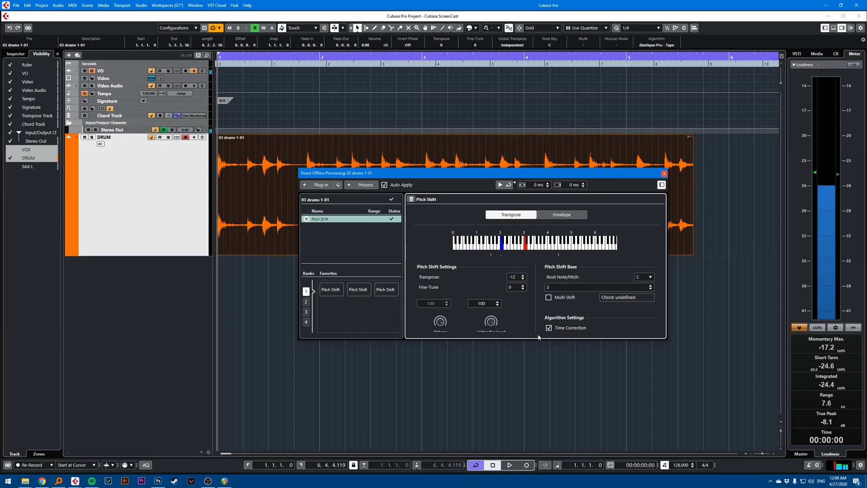
pyautogui.click(549, 327)
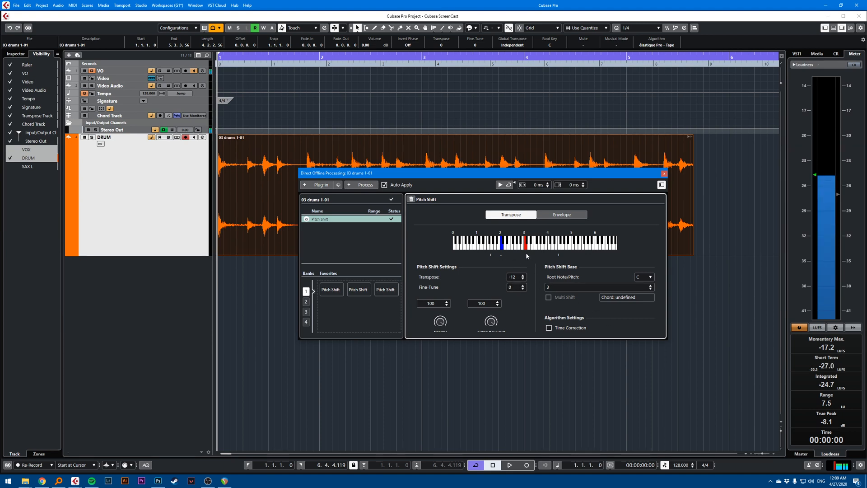
pyautogui.moveTo(484, 273)
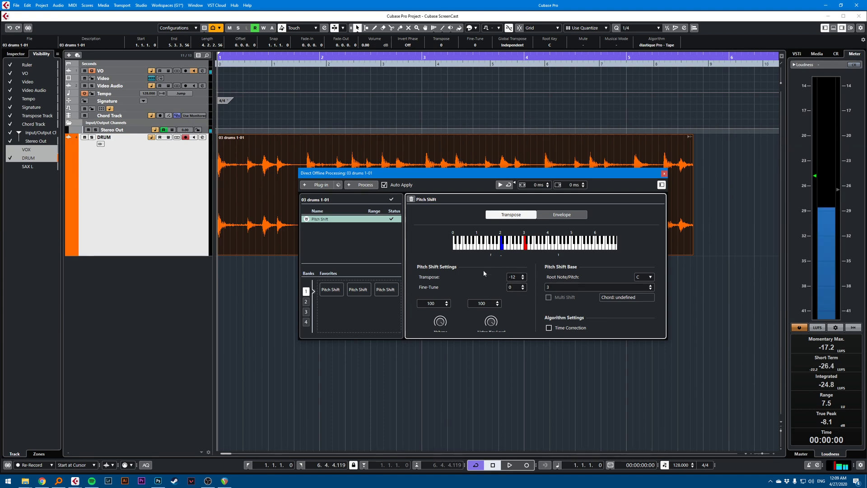
pyautogui.press('space')
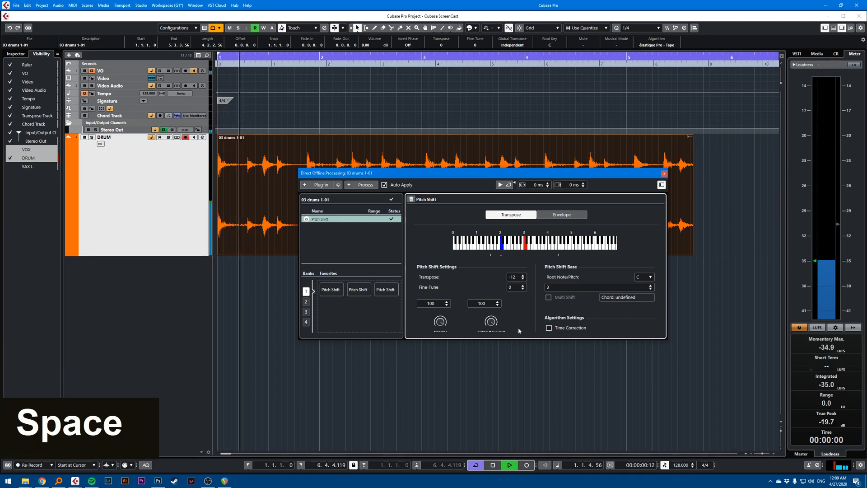
pyautogui.press('space')
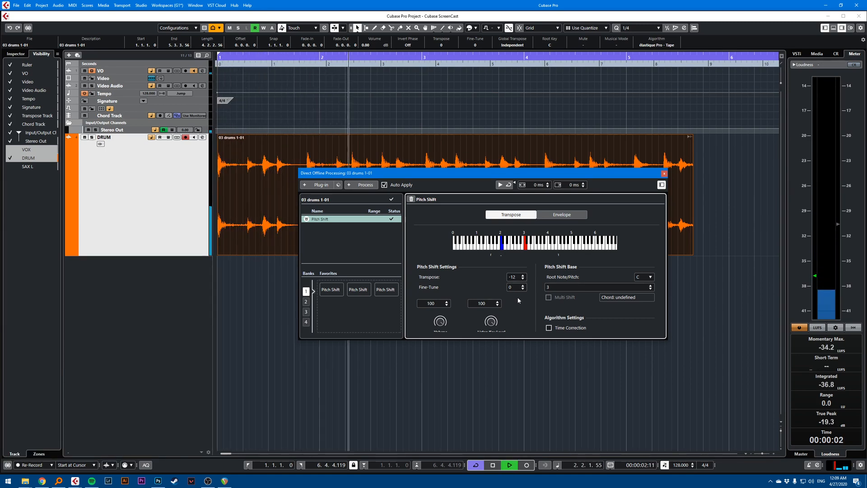
# Enter a +12 semitone Transpose and audition the octave-up drums
pyautogui.doubleClick(512, 276)
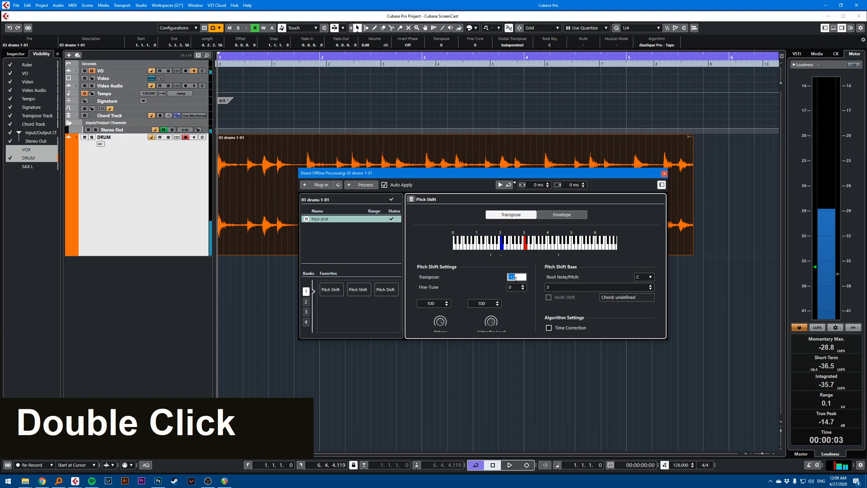
pyautogui.press('space')
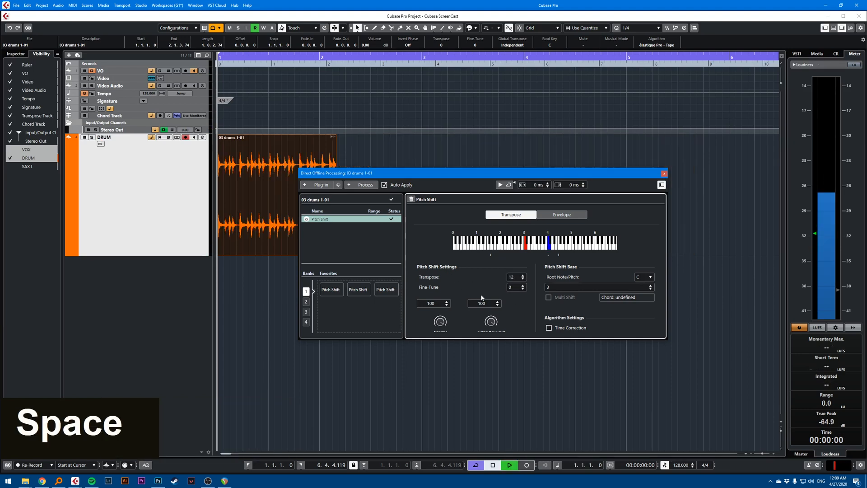
pyautogui.press('space')
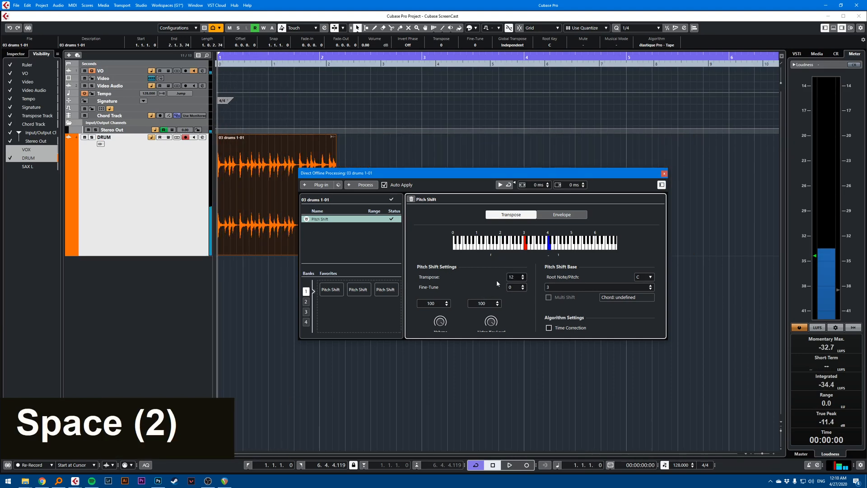
pyautogui.press('space')
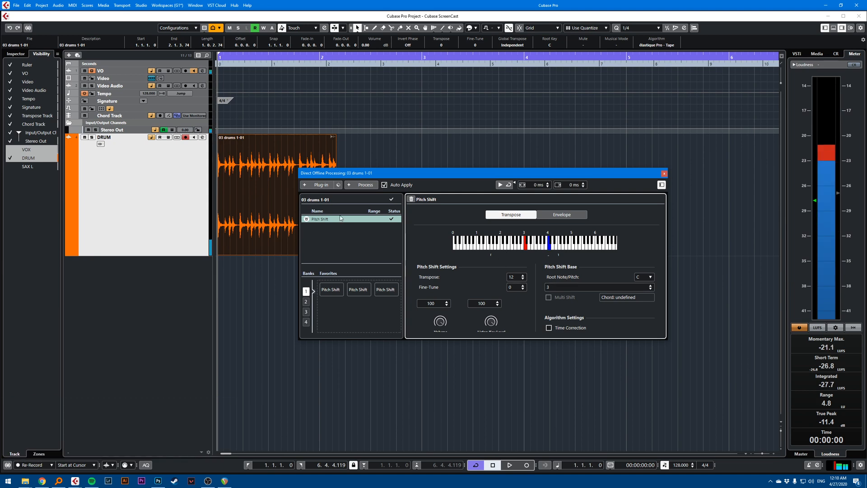
pyautogui.rightClick(340, 218)
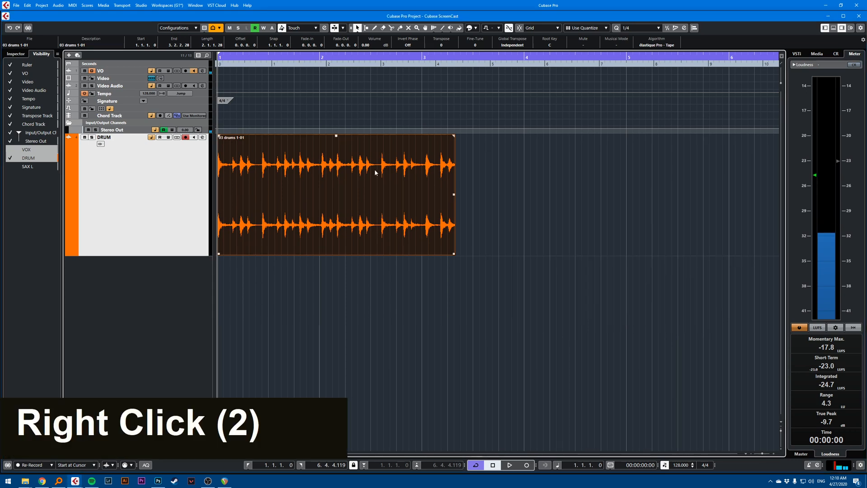
# Apply Processes > Time Stretch to the drum event
pyautogui.rightClick(375, 171)
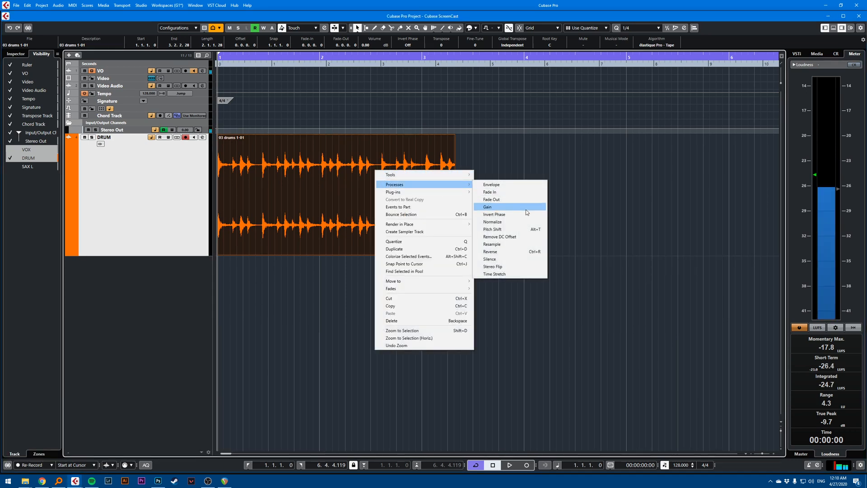
pyautogui.moveTo(512, 266)
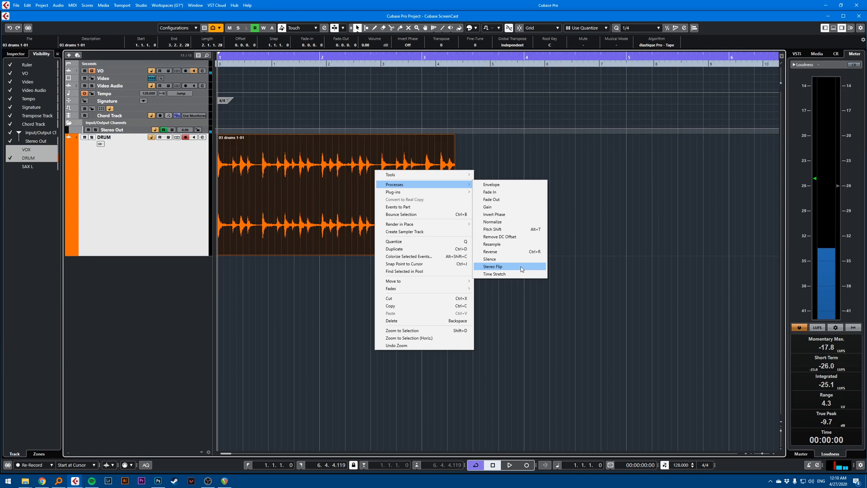
pyautogui.click(494, 274)
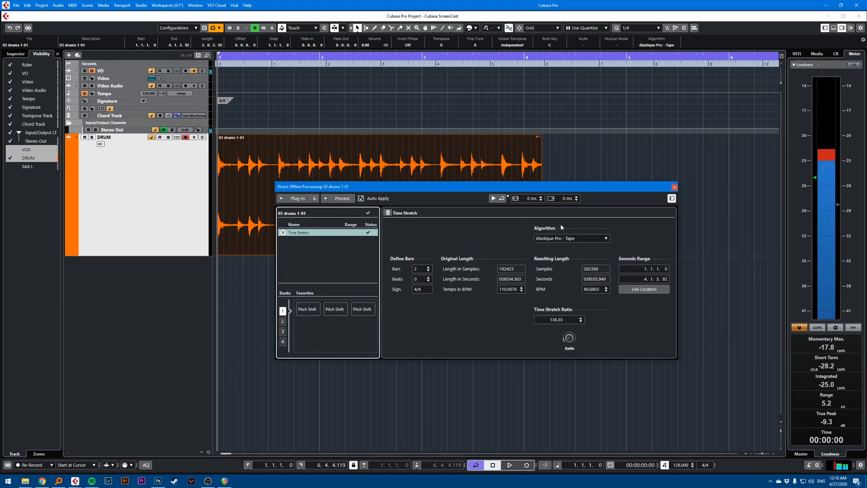
pyautogui.moveTo(571, 238)
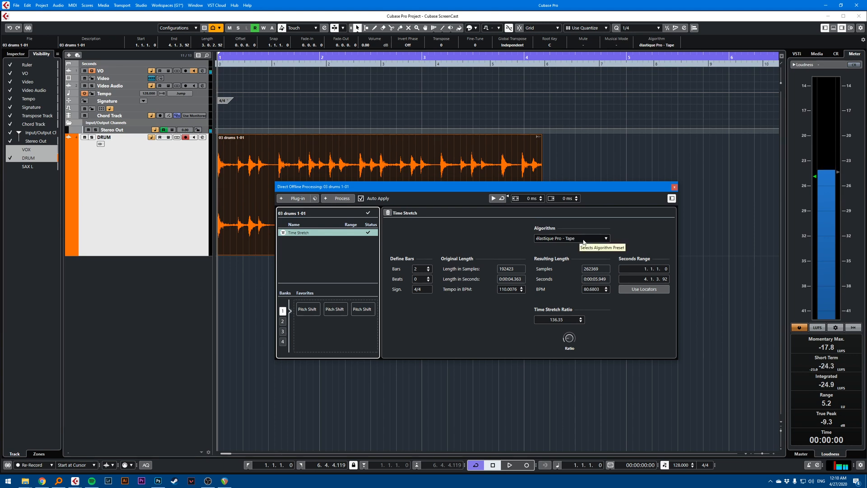
# Use élastique Pro - Tape at a 52.20 stretch ratio and audition the drums
pyautogui.click(606, 238)
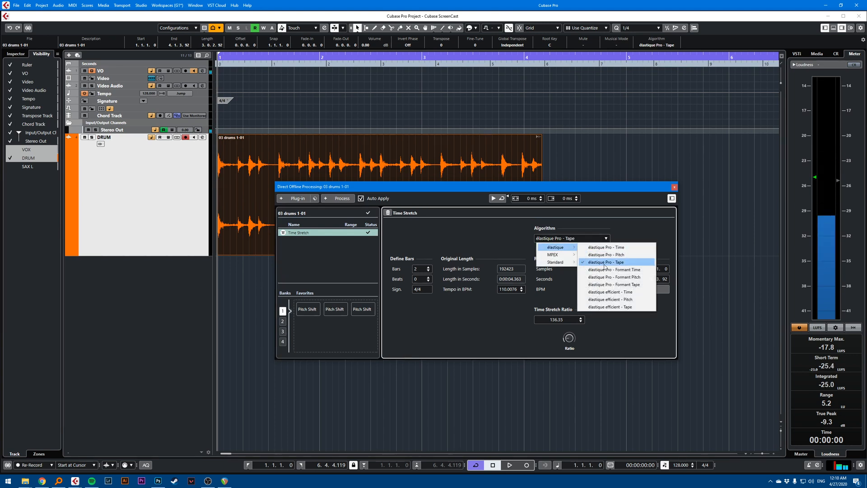
pyautogui.click(606, 261)
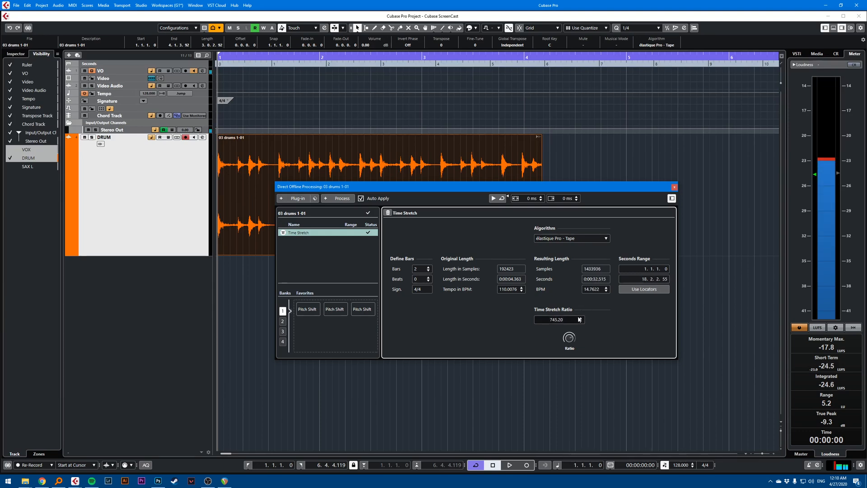
pyautogui.press('space')
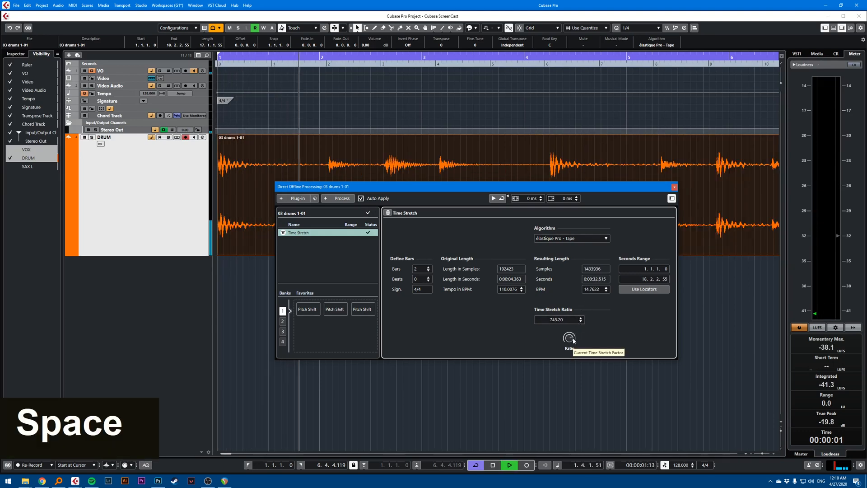
pyautogui.press('space')
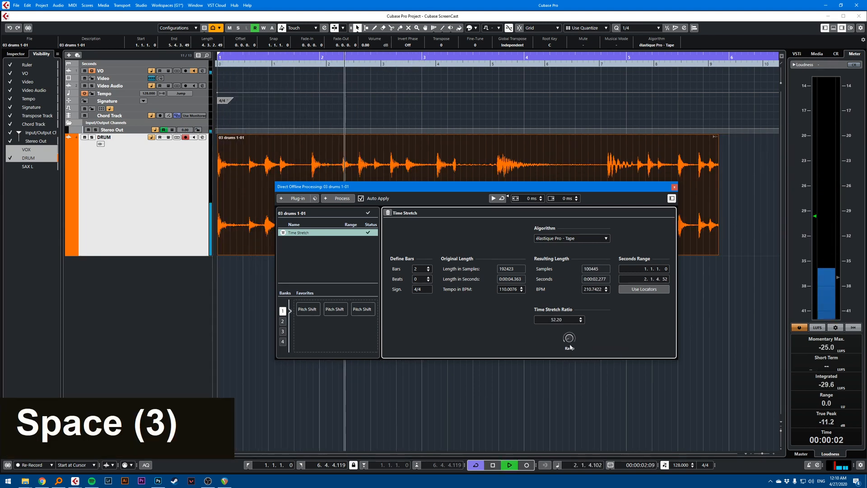
pyautogui.press('space')
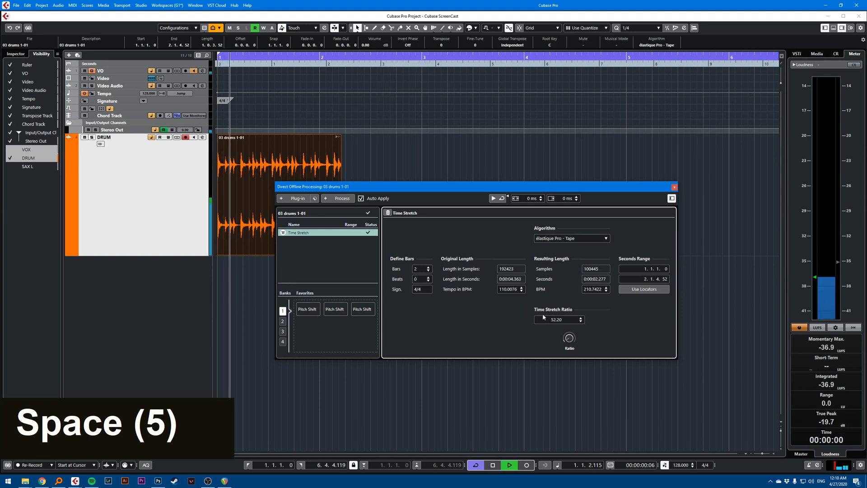